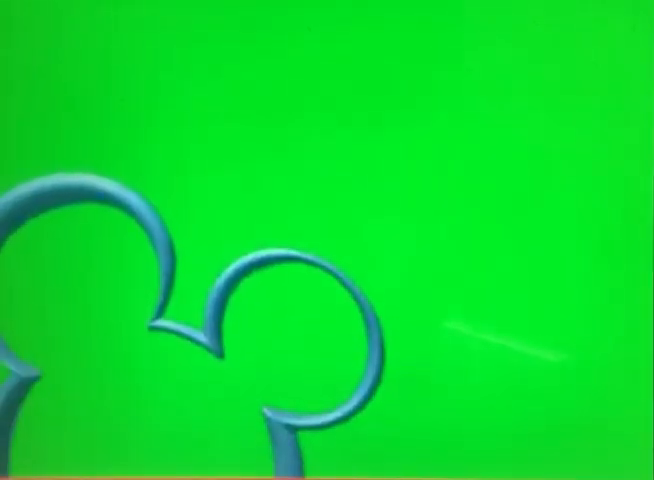
pyautogui.click(327, 235)
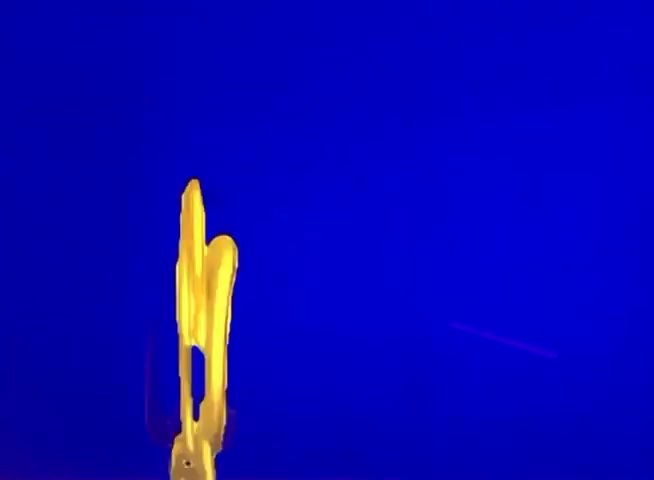
pyautogui.click(326, 236)
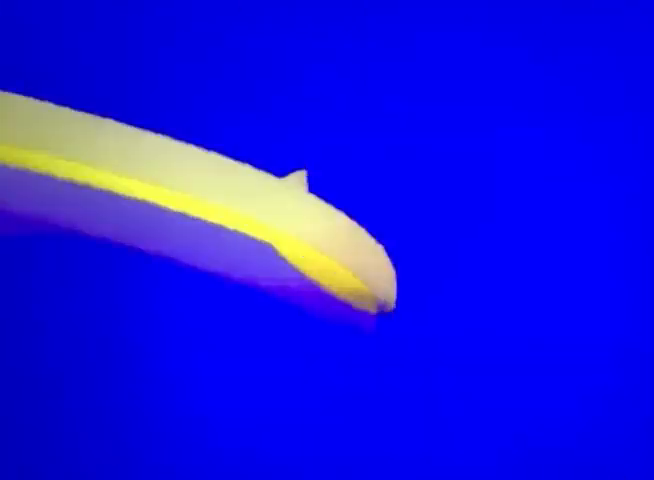
pyautogui.click(327, 240)
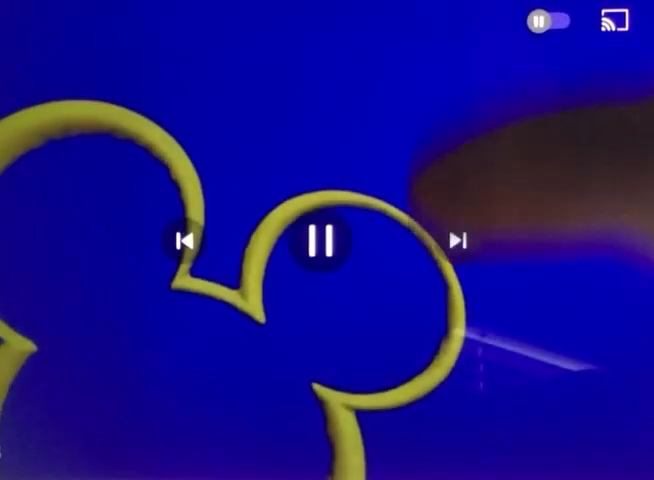